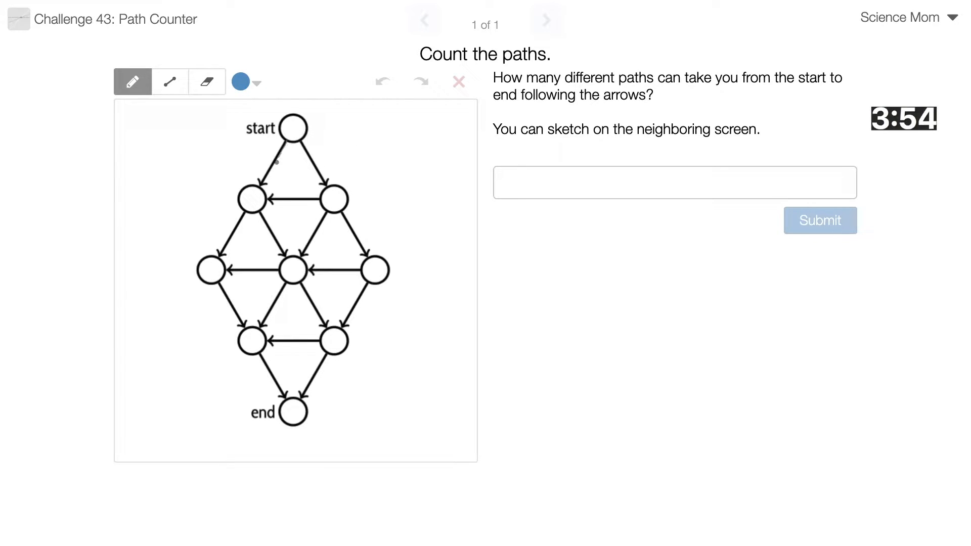
# Step: Trace sample routes in blue, purple and green, then begin a red stroke along the top arrow
pyautogui.moveTo(291, 142); pyautogui.dragTo(254, 192)
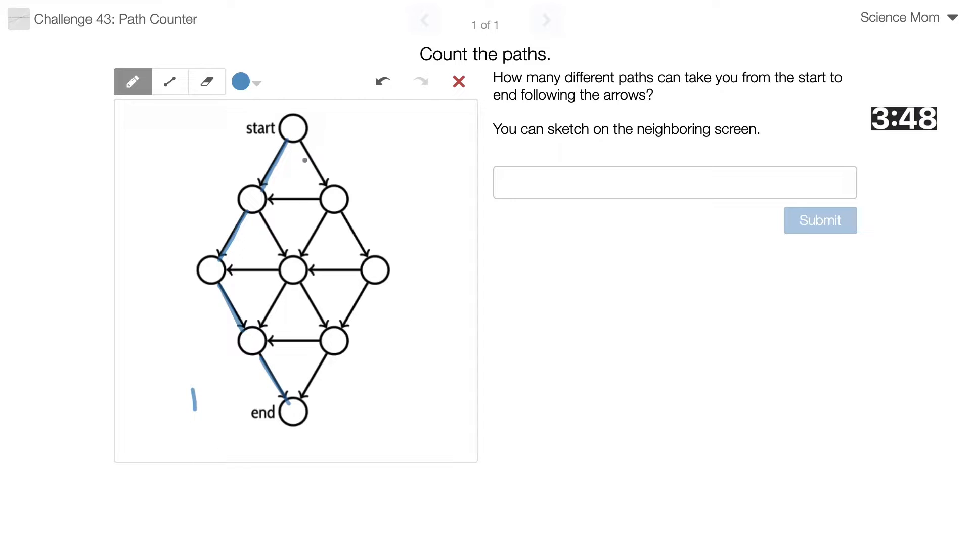
pyautogui.click(254, 82)
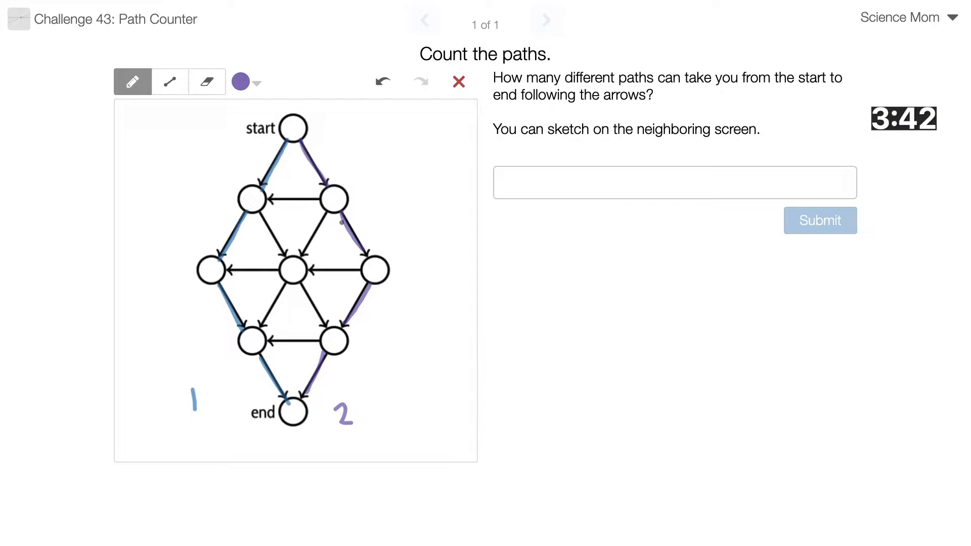
pyautogui.click(254, 82)
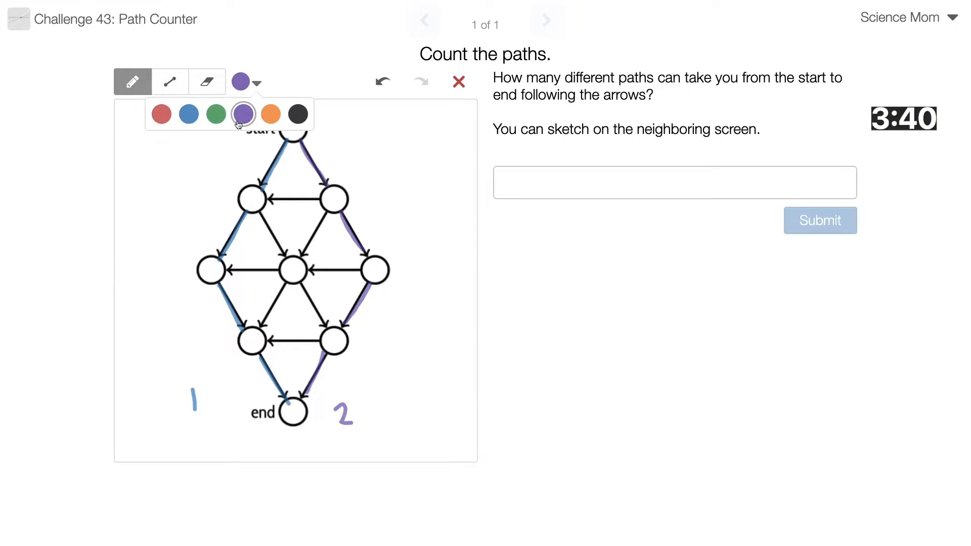
pyautogui.click(215, 114)
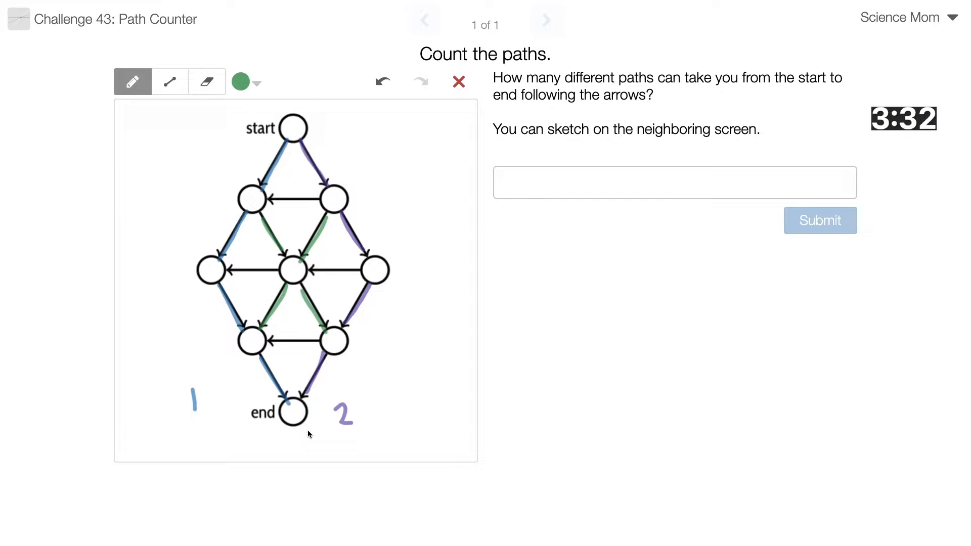
pyautogui.click(255, 81)
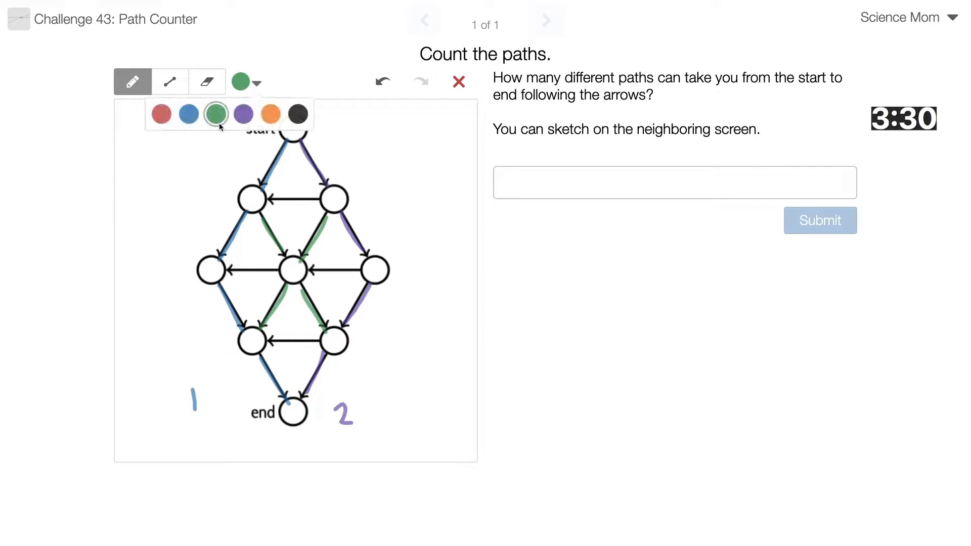
pyautogui.click(160, 114)
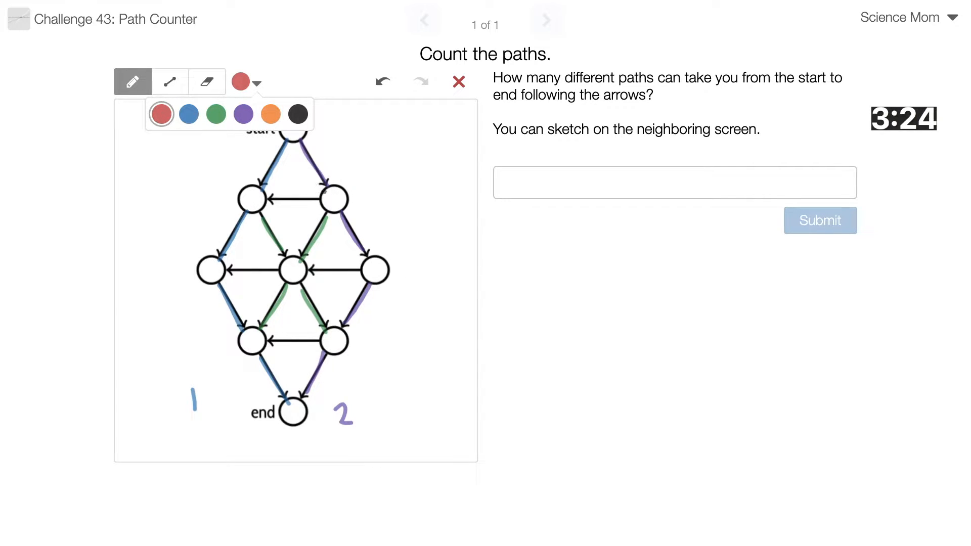
pyautogui.moveTo(259, 206); pyautogui.dragTo(322, 199)
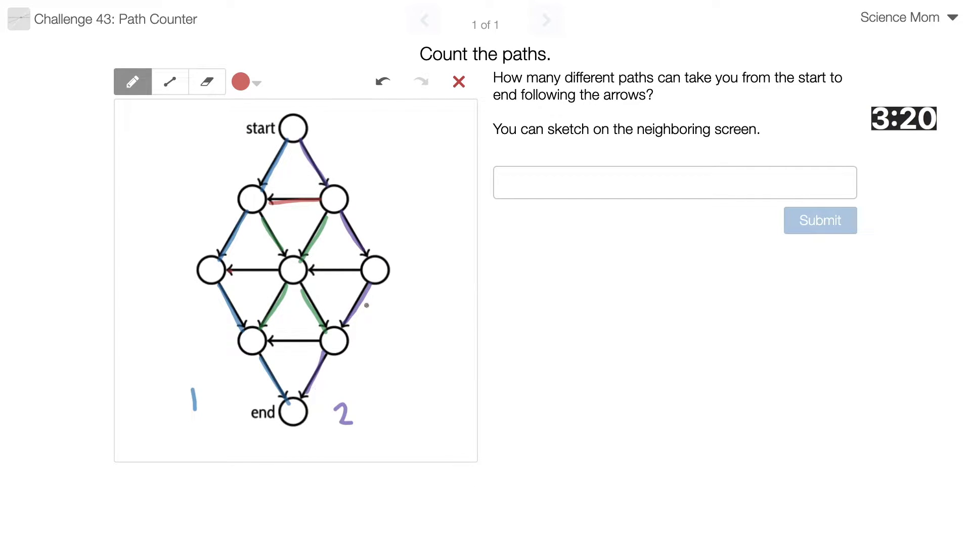
# Step: Clear the routes, circle nodes in red, cross the far-left node, and trace to end
pyautogui.click(458, 80)
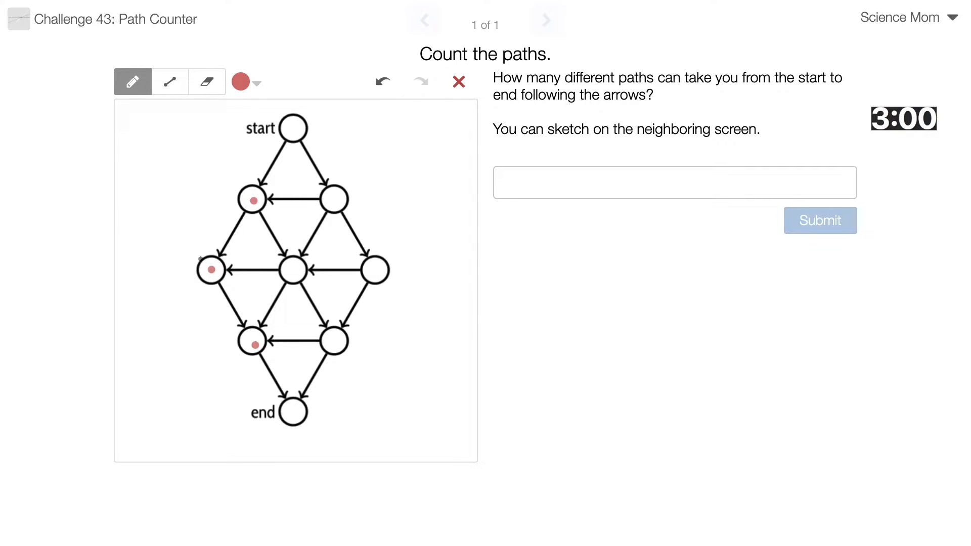
pyautogui.moveTo(198, 257); pyautogui.dragTo(223, 288)
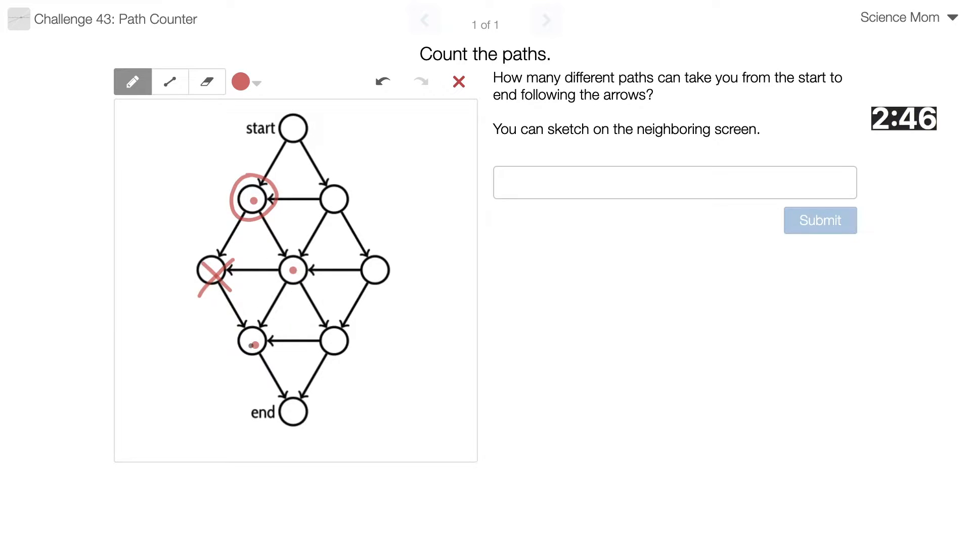
pyautogui.moveTo(247, 334); pyautogui.dragTo(260, 346)
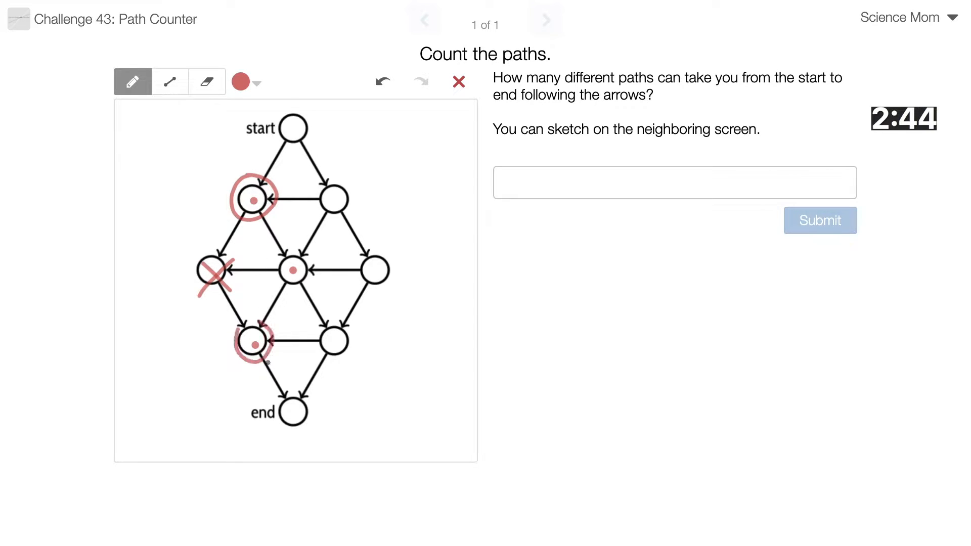
pyautogui.moveTo(253, 346); pyautogui.dragTo(294, 414)
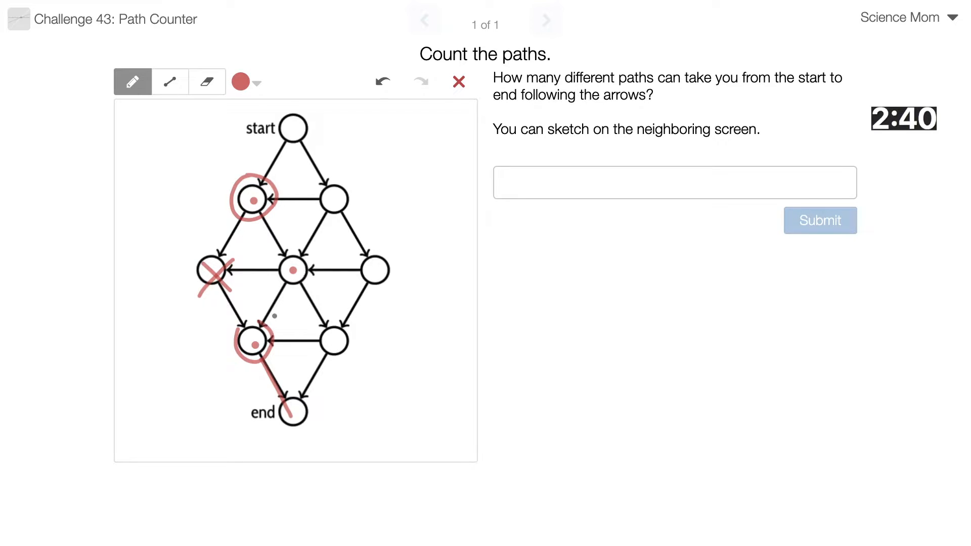
pyautogui.moveTo(334, 341); pyautogui.dragTo(334, 340)
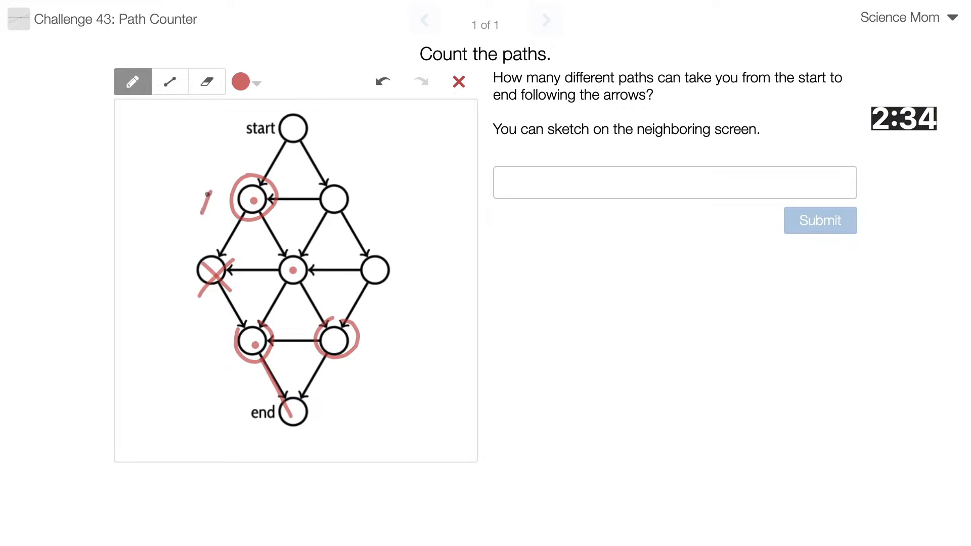
# Step: Write red labels A, B1, B2, C1, C2 with arrows and trace the lower-right arrow to end
pyautogui.moveTo(204, 214); pyautogui.dragTo(213, 198)
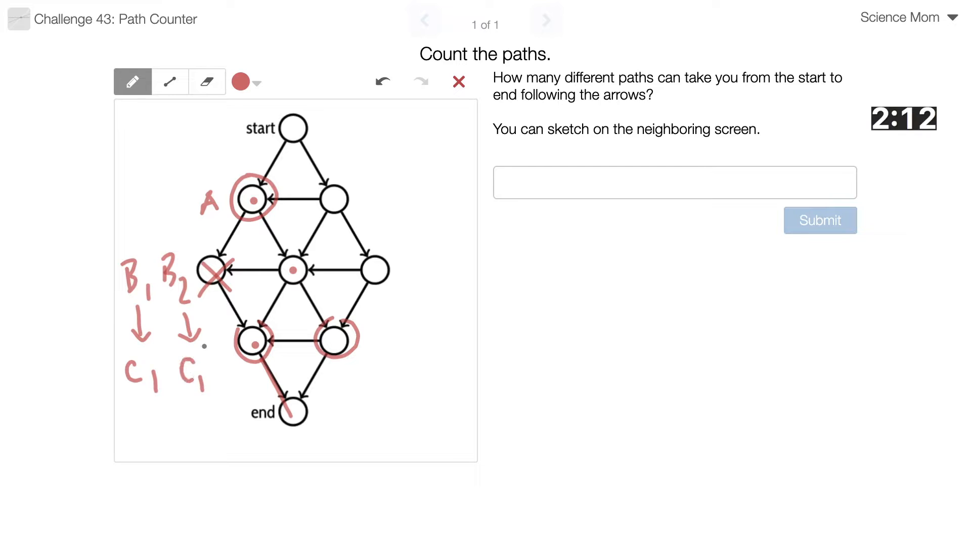
pyautogui.moveTo(210, 347); pyautogui.dragTo(232, 381)
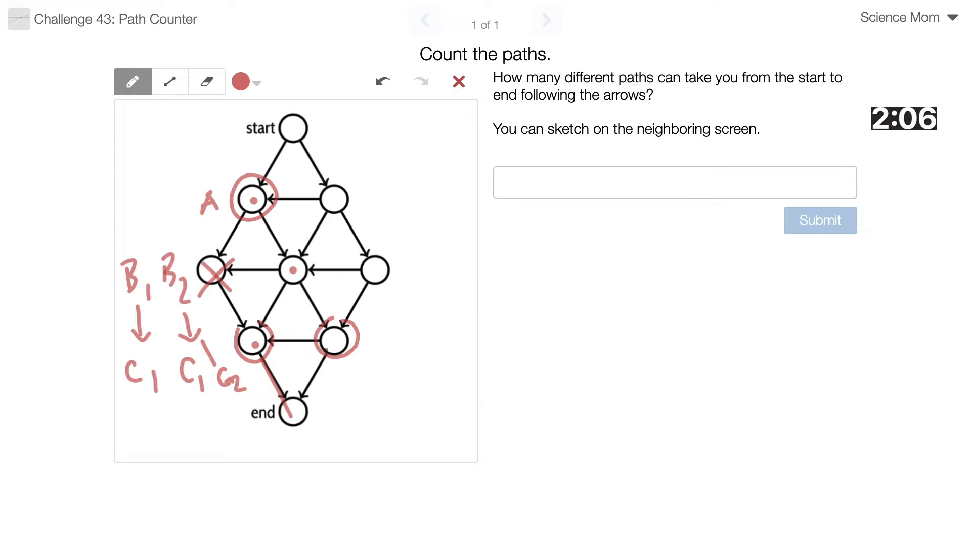
pyautogui.moveTo(331, 344); pyautogui.dragTo(294, 415)
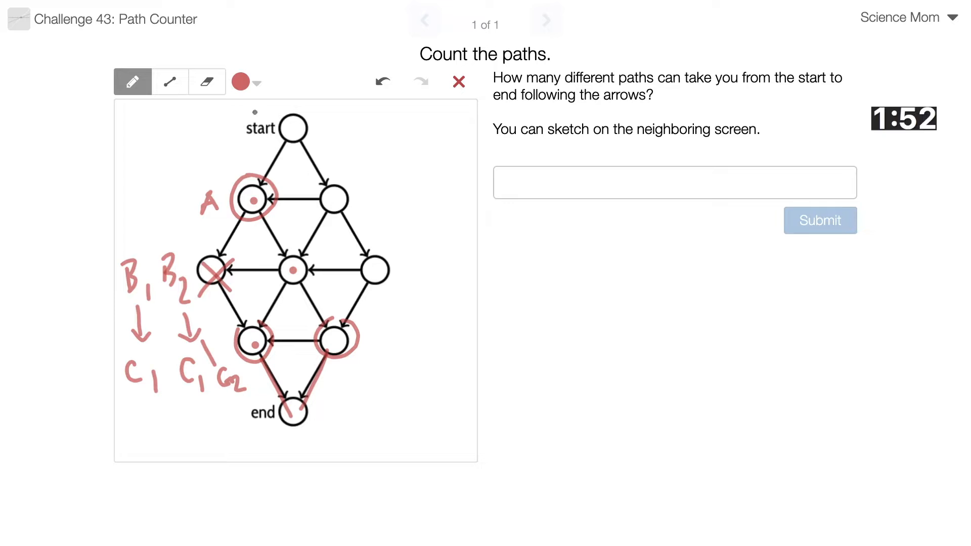
# Step: Draw purple arrows from A to B1 and B2, then add a green B1' label
pyautogui.click(255, 82)
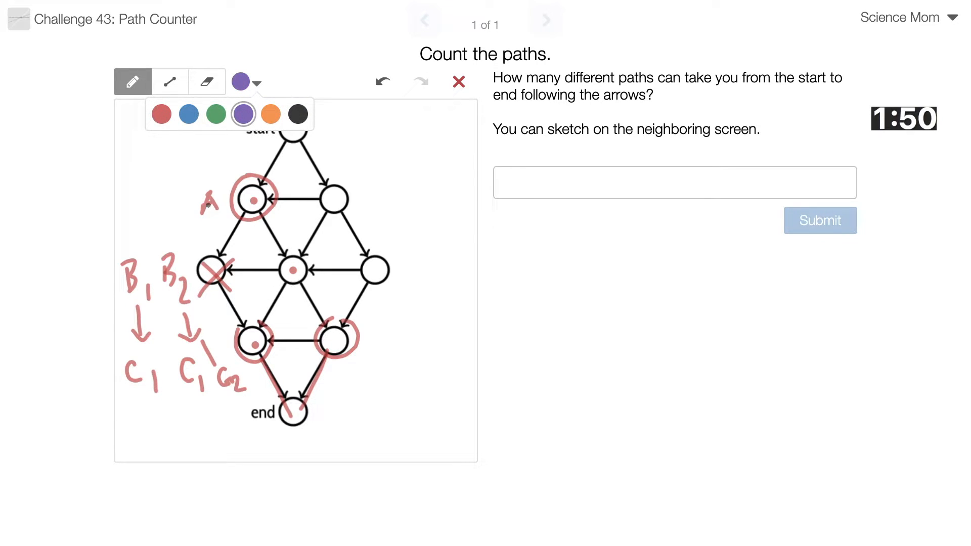
pyautogui.click(243, 114)
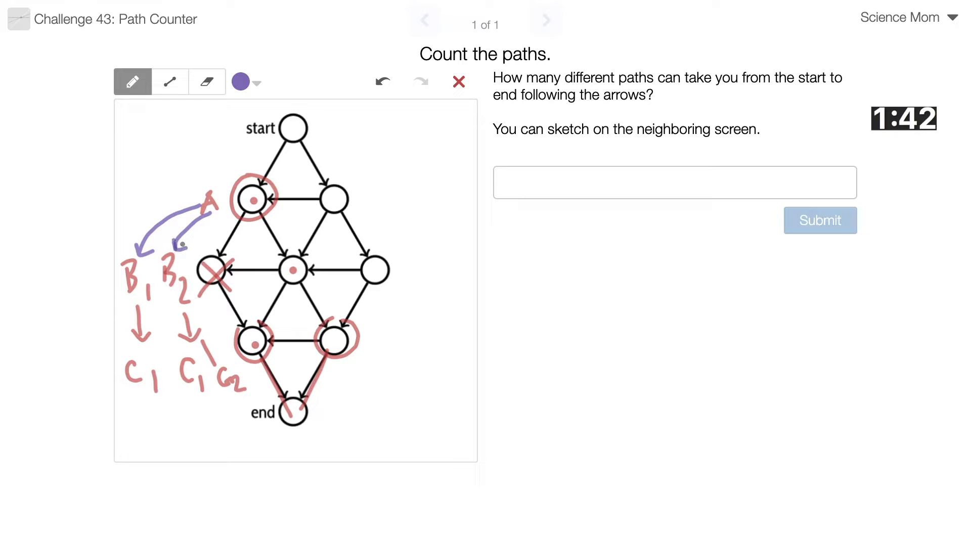
pyautogui.click(254, 82)
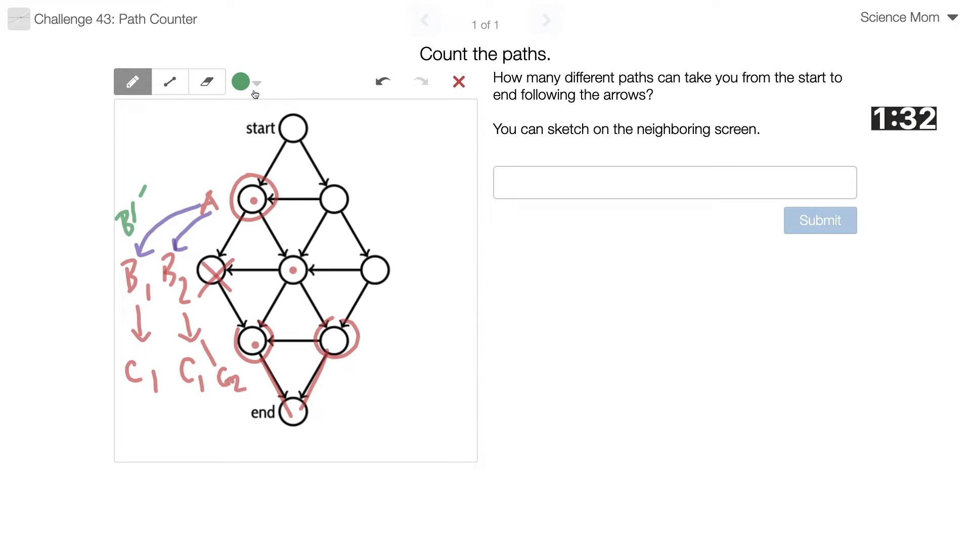
pyautogui.click(255, 83)
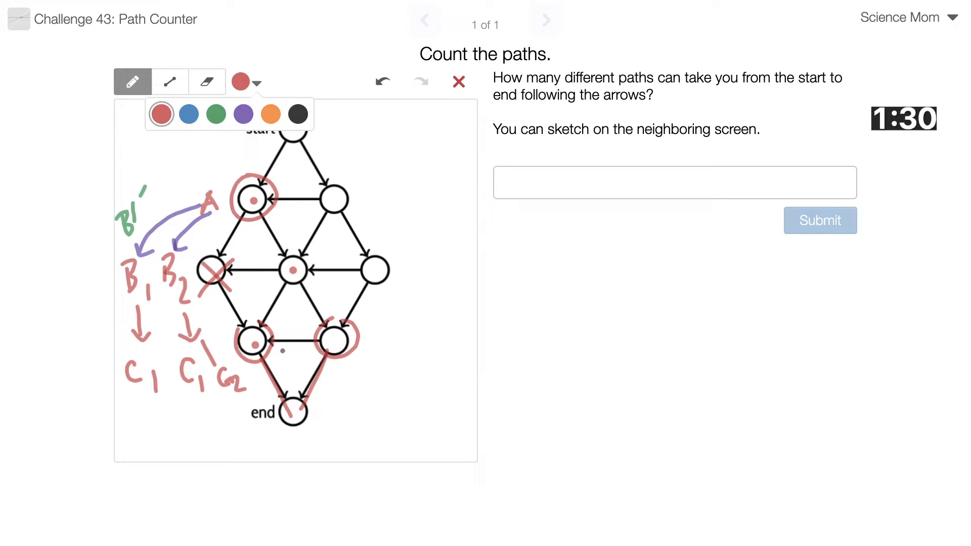
# Step: Write an orange 4 by label A, then circle the right node in blue noting A2, B2, B3
pyautogui.click(270, 114)
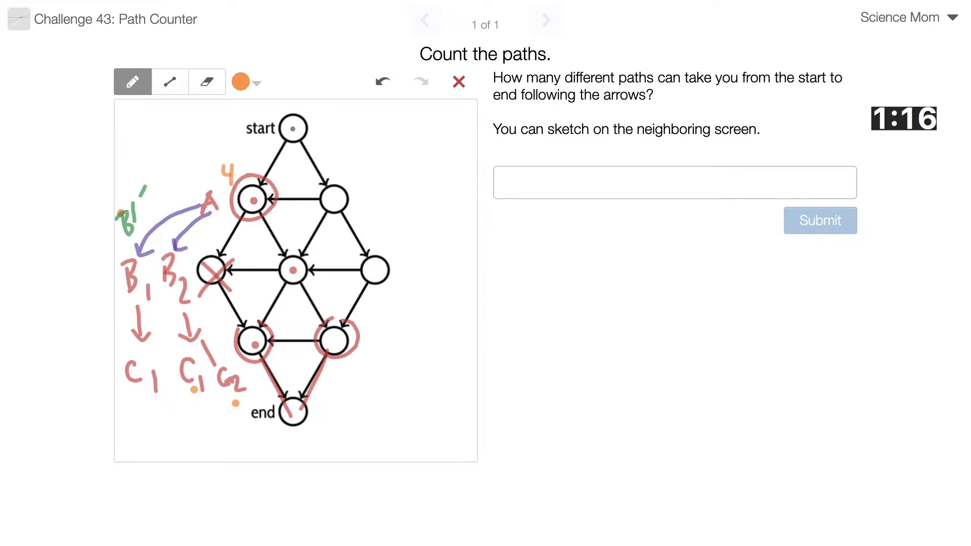
pyautogui.click(256, 82)
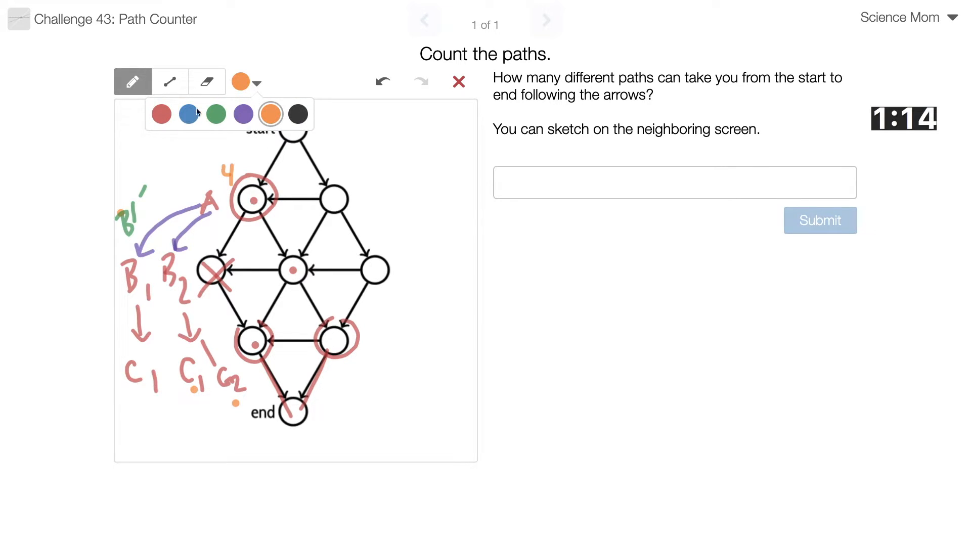
pyautogui.click(188, 114)
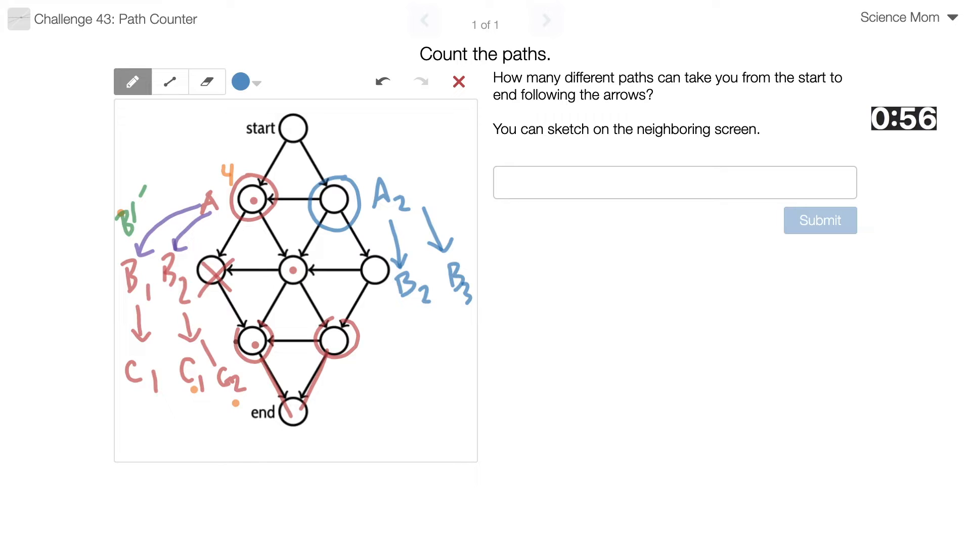
# Step: Box the B/C note columns in blue, mark X and 6, then wipe the whole sketch
pyautogui.moveTo(142, 254); pyautogui.dragTo(143, 408)
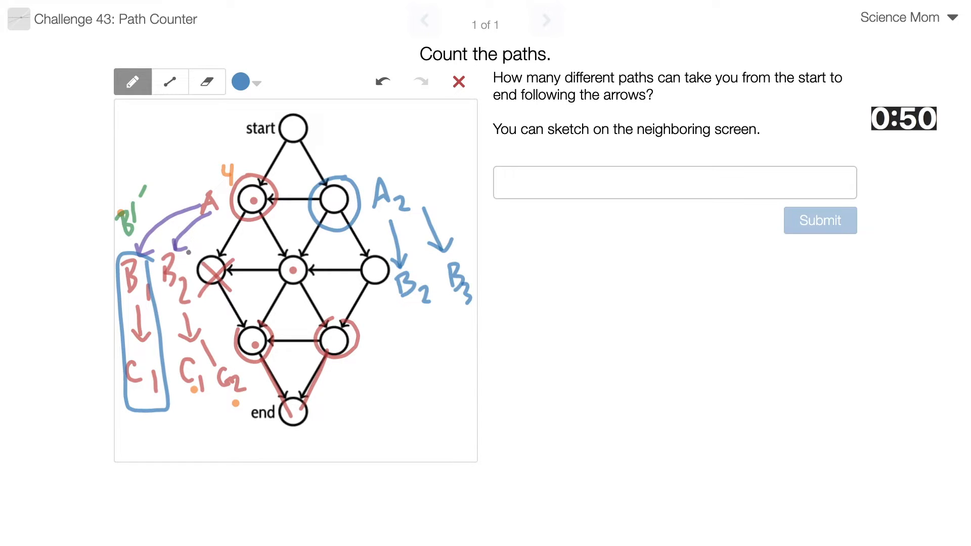
pyautogui.moveTo(188, 251); pyautogui.dragTo(210, 397)
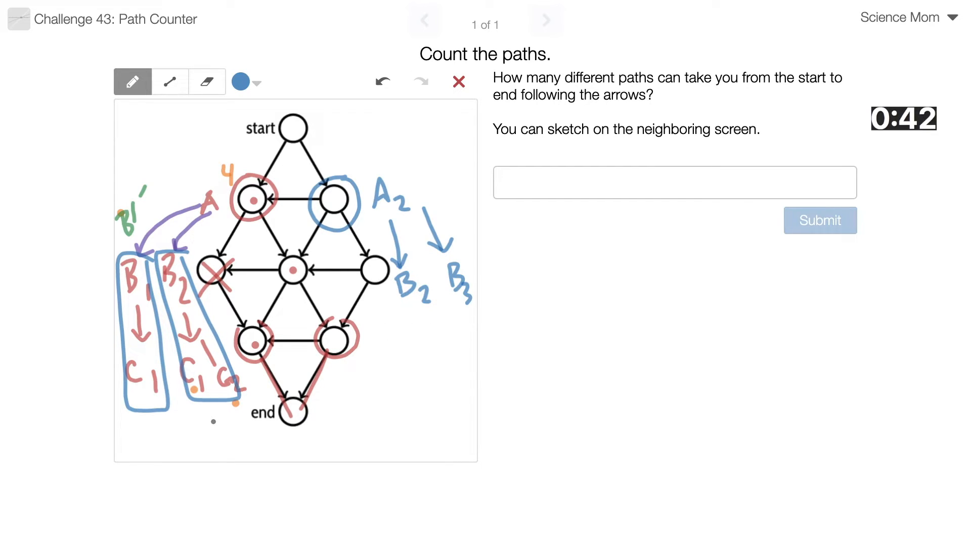
pyautogui.moveTo(208, 421); pyautogui.dragTo(229, 443)
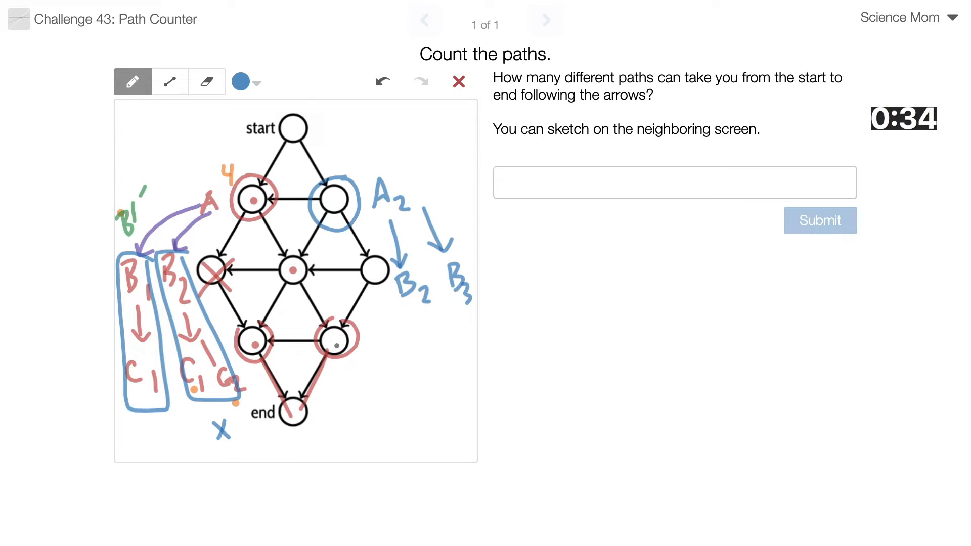
pyautogui.moveTo(402, 384); pyautogui.dragTo(409, 412)
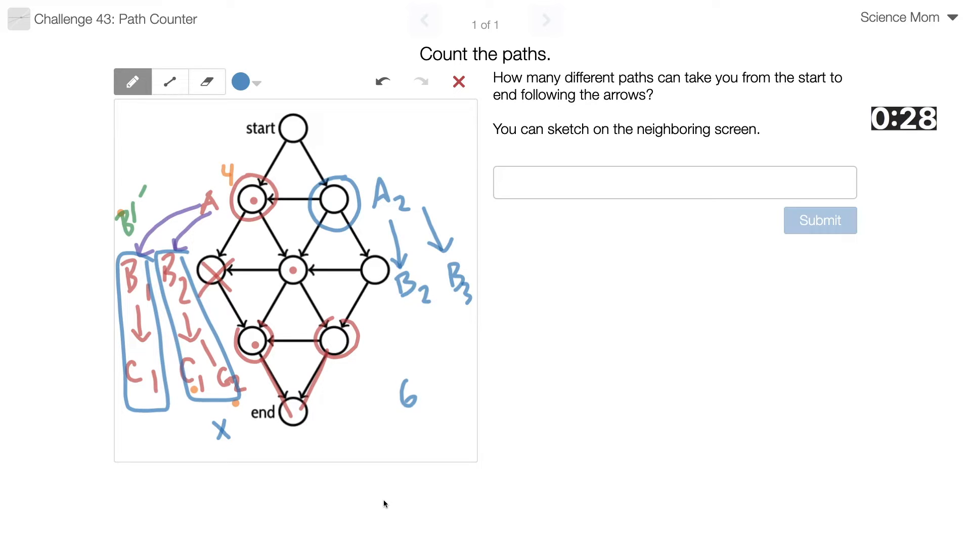
pyautogui.click(458, 81)
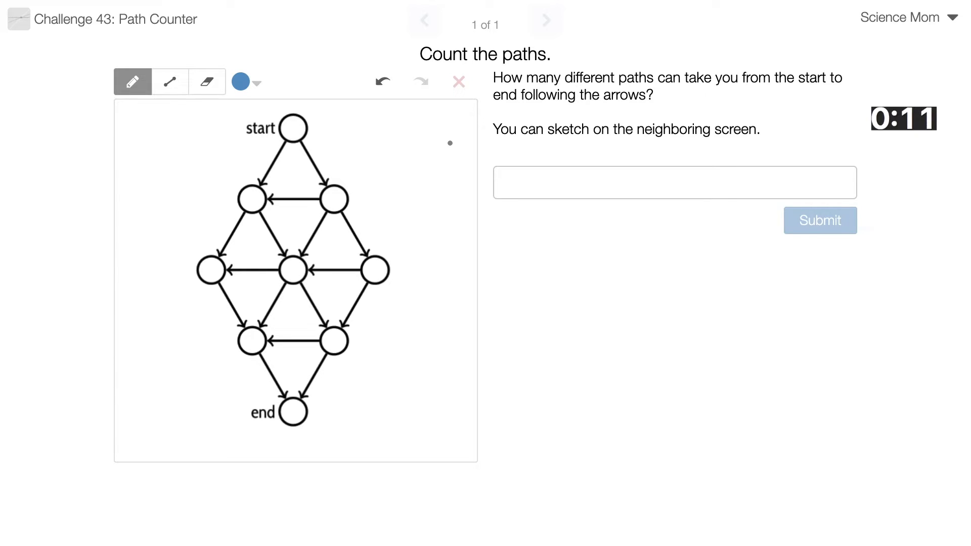
# Step: Submit a numeric answer and receive an incorrect mark with a path-counting hint
pyautogui.click(254, 81)
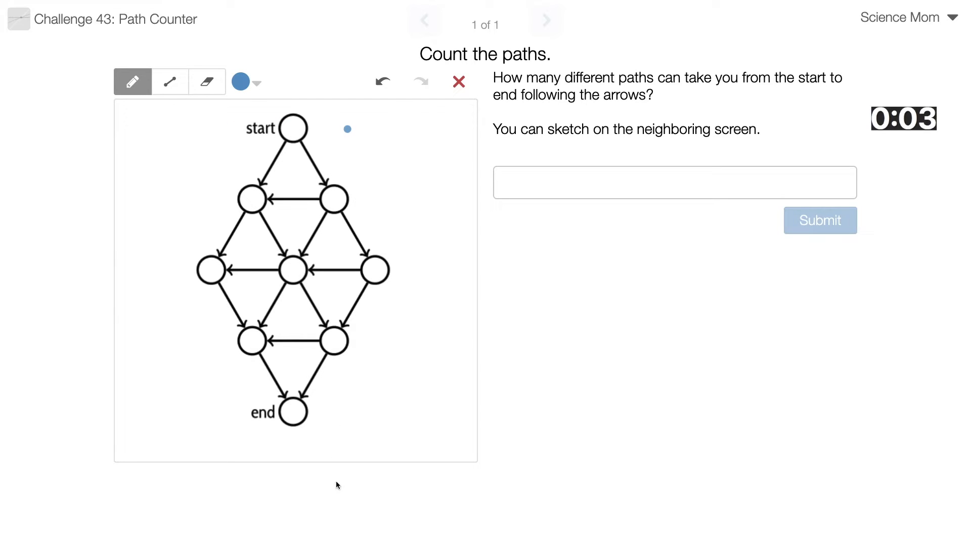
pyautogui.click(673, 182)
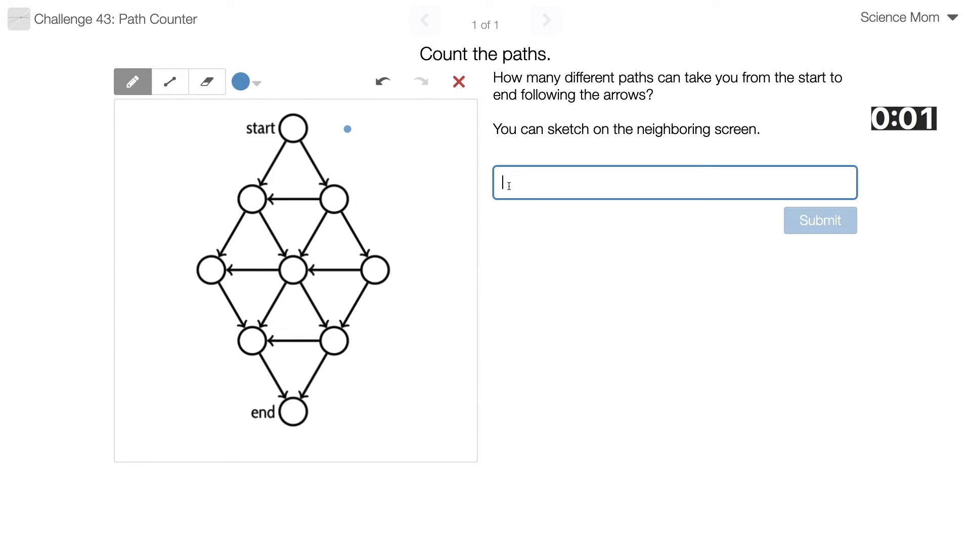
pyautogui.click(820, 220)
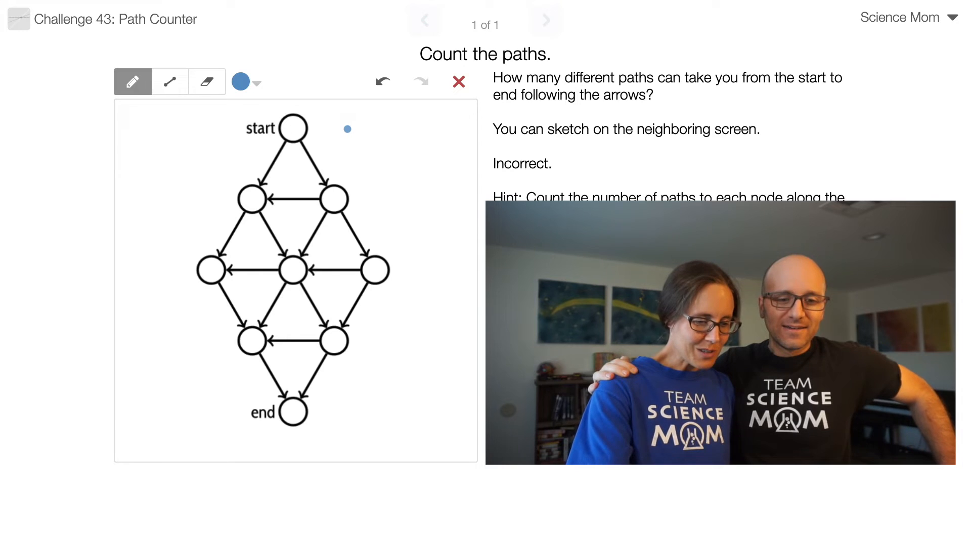
# Step: Mark the start node with a blue 1 while the answer field returns to blank
pyautogui.write('1')
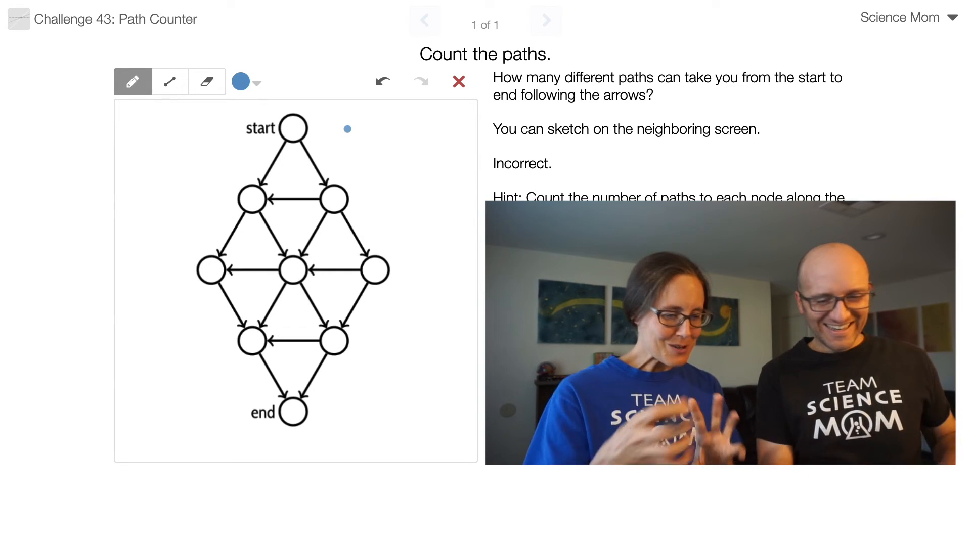
pyautogui.write('13')
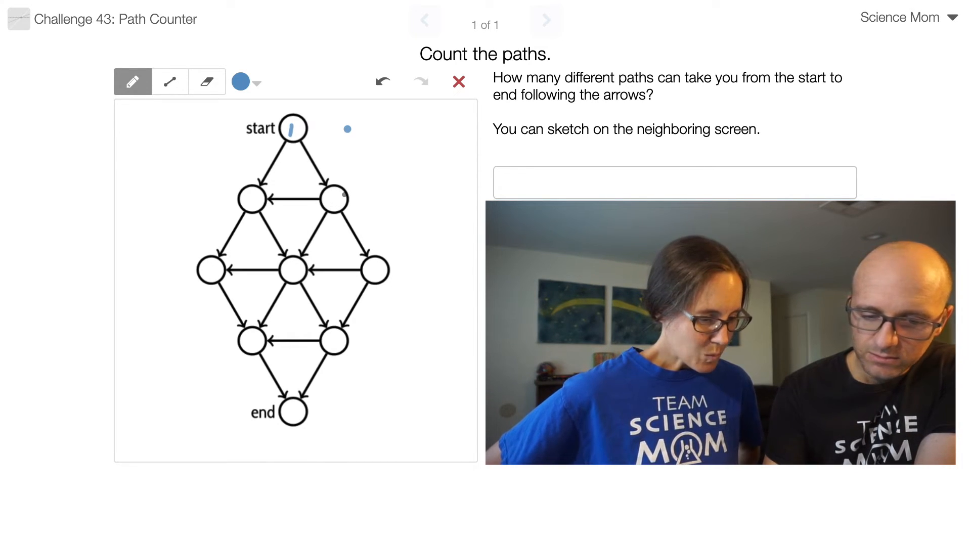
# Step: Write blue counts 2, 1, 6, 4, 1, then purple 15, 5 and 20 at end
pyautogui.click(334, 198)
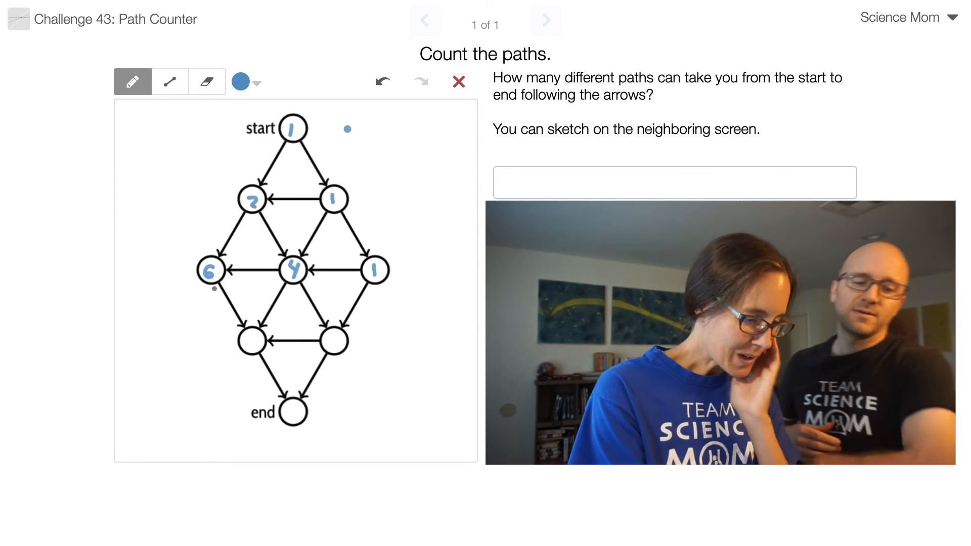
pyautogui.click(254, 82)
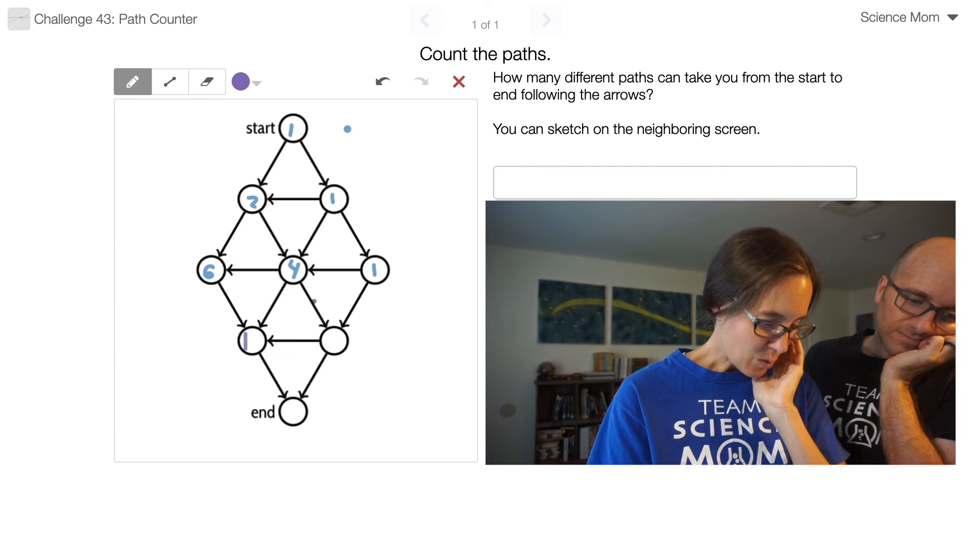
pyautogui.click(333, 341)
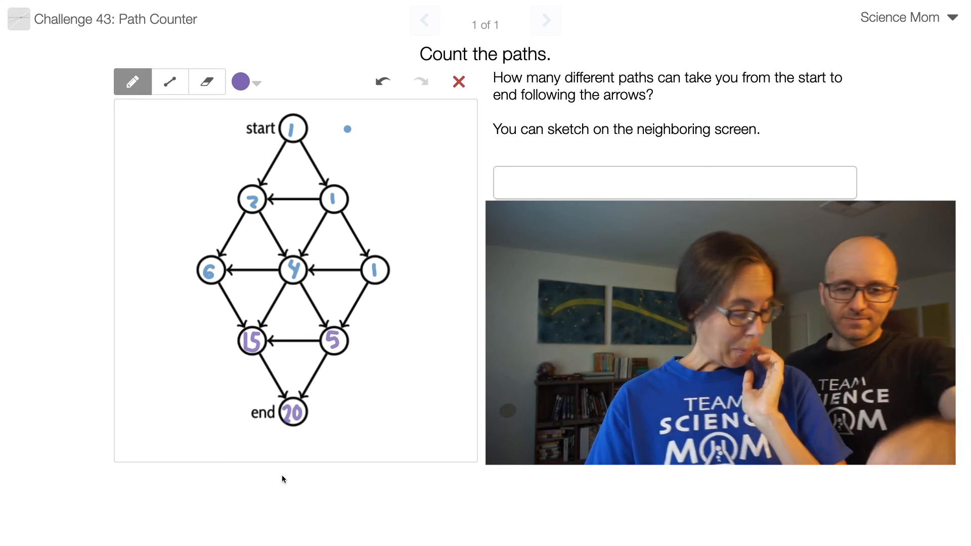
# Step: Submit the answer for an 'Awesome job!' result and clear the hand-drawn counts
pyautogui.click(673, 182)
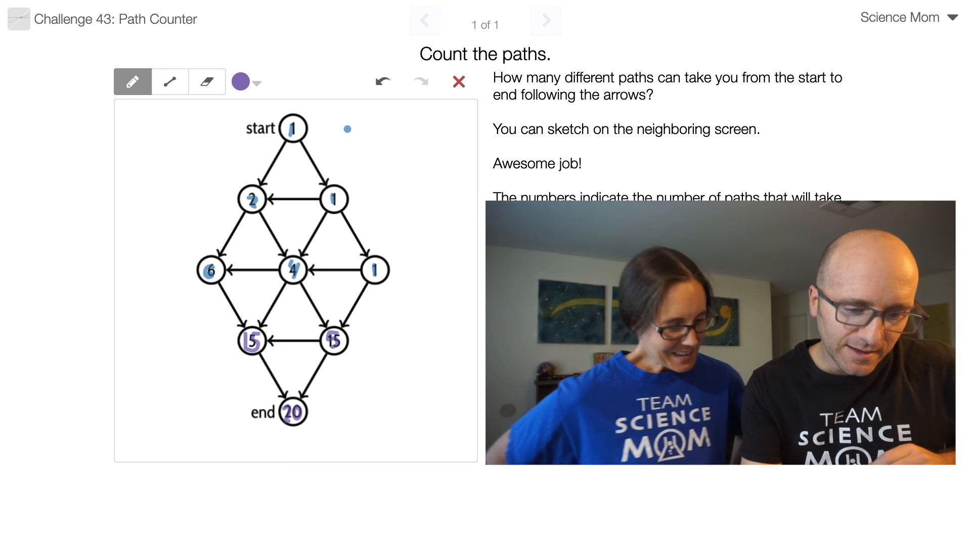
pyautogui.click(458, 81)
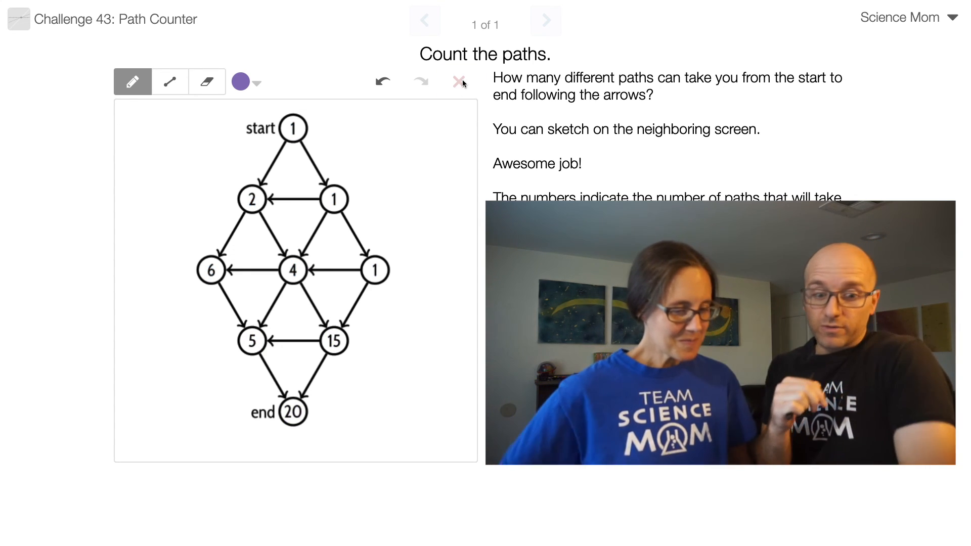